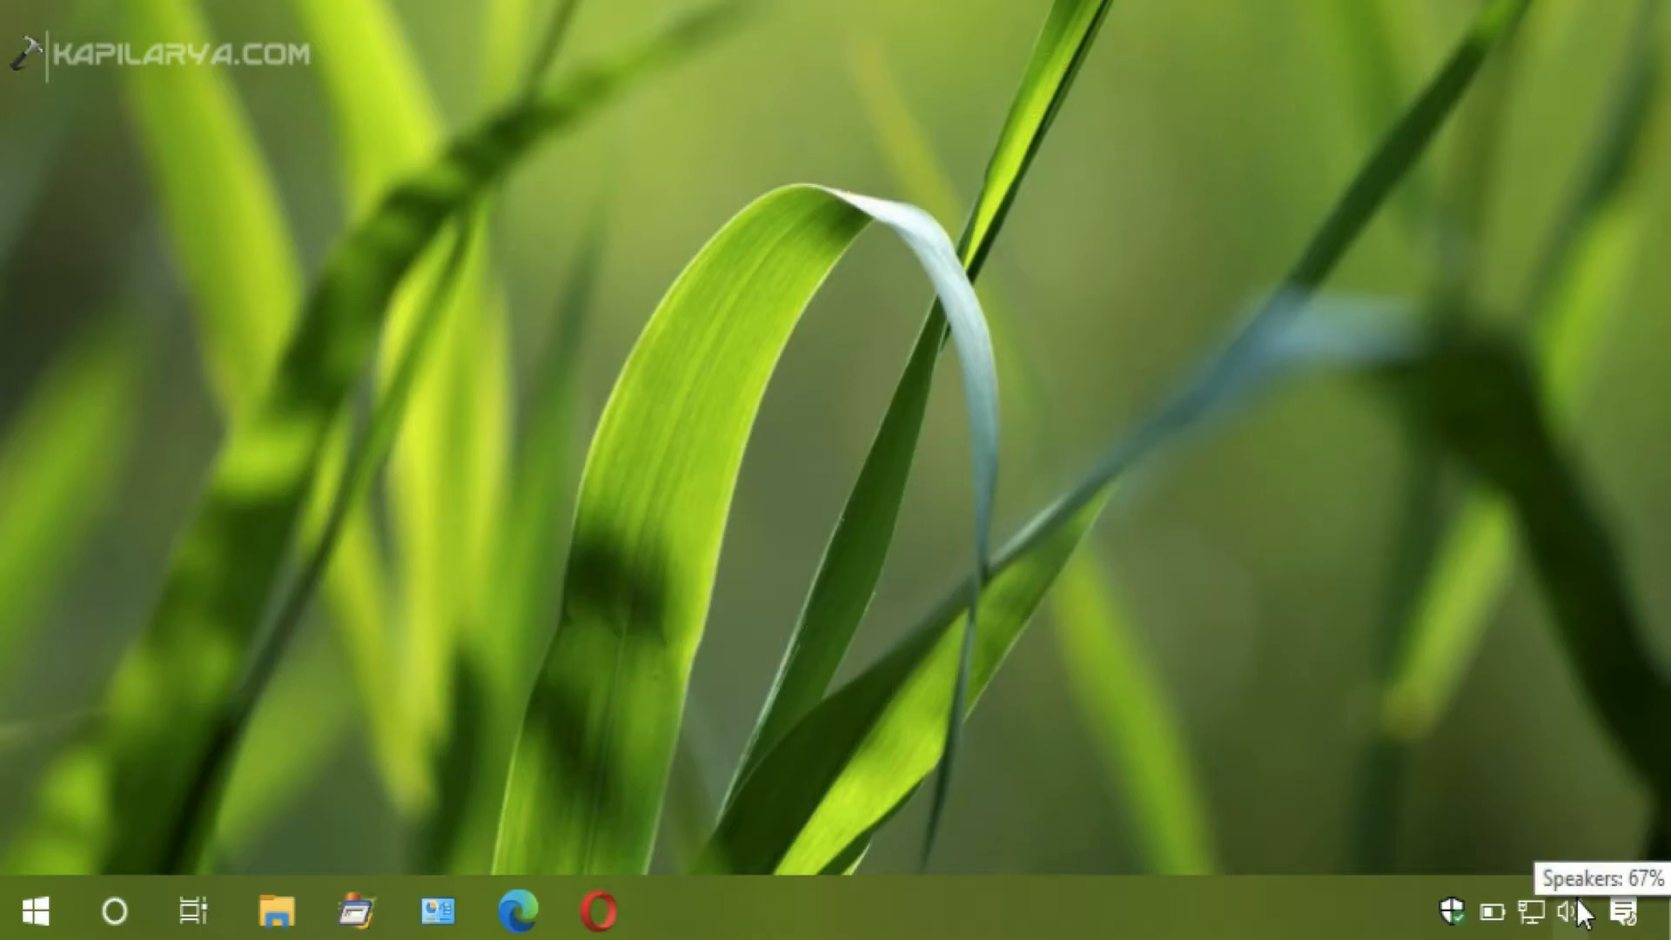
Step: Open Sounds from the taskbar speaker icon's right-click menu
{"action": "right_click", "coordinate": [1565, 911]}
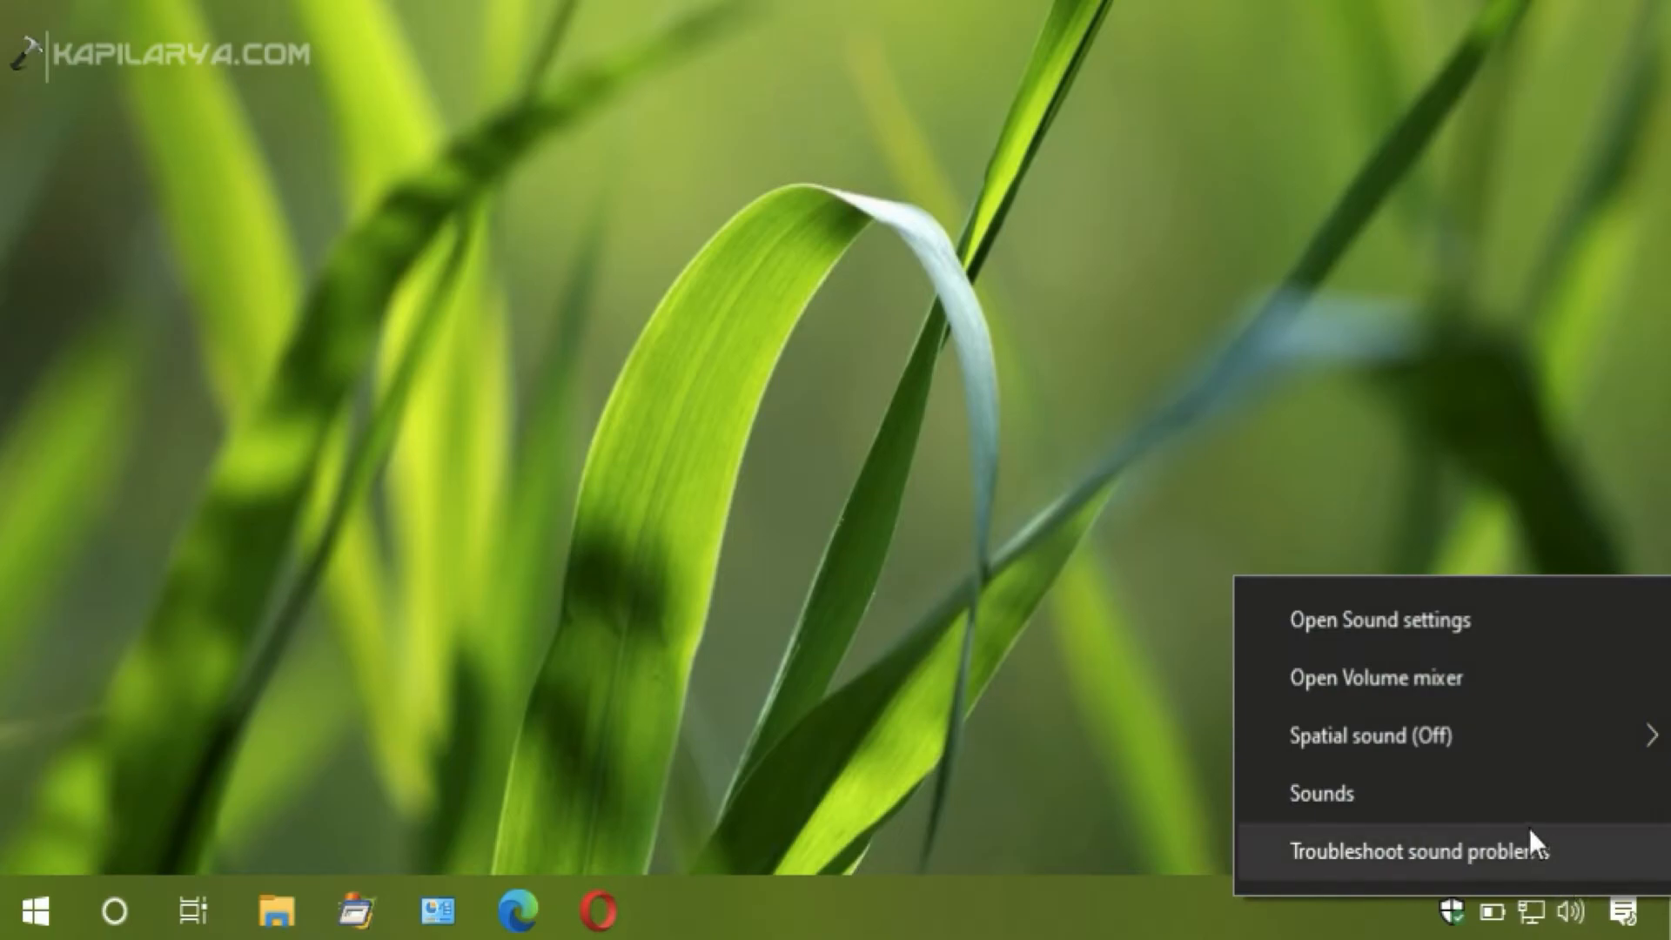
{"action": "left_click", "coordinate": [1321, 793]}
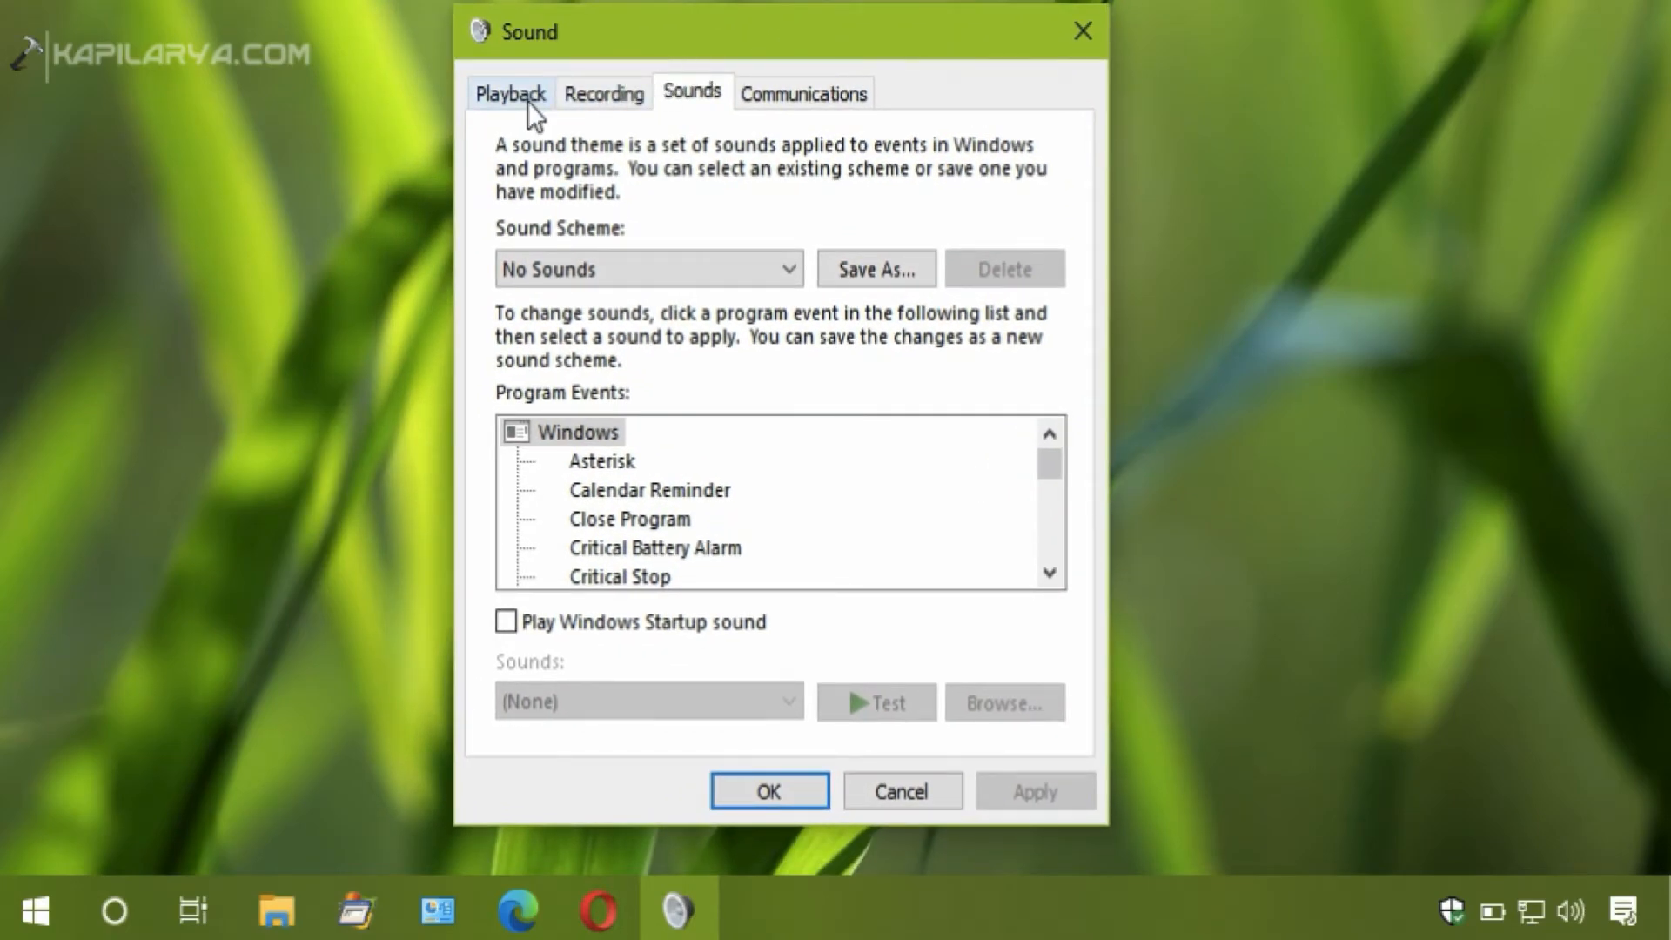
Step: Open the Speakers device properties from the Playback device list
{"action": "left_click", "coordinate": [509, 93]}
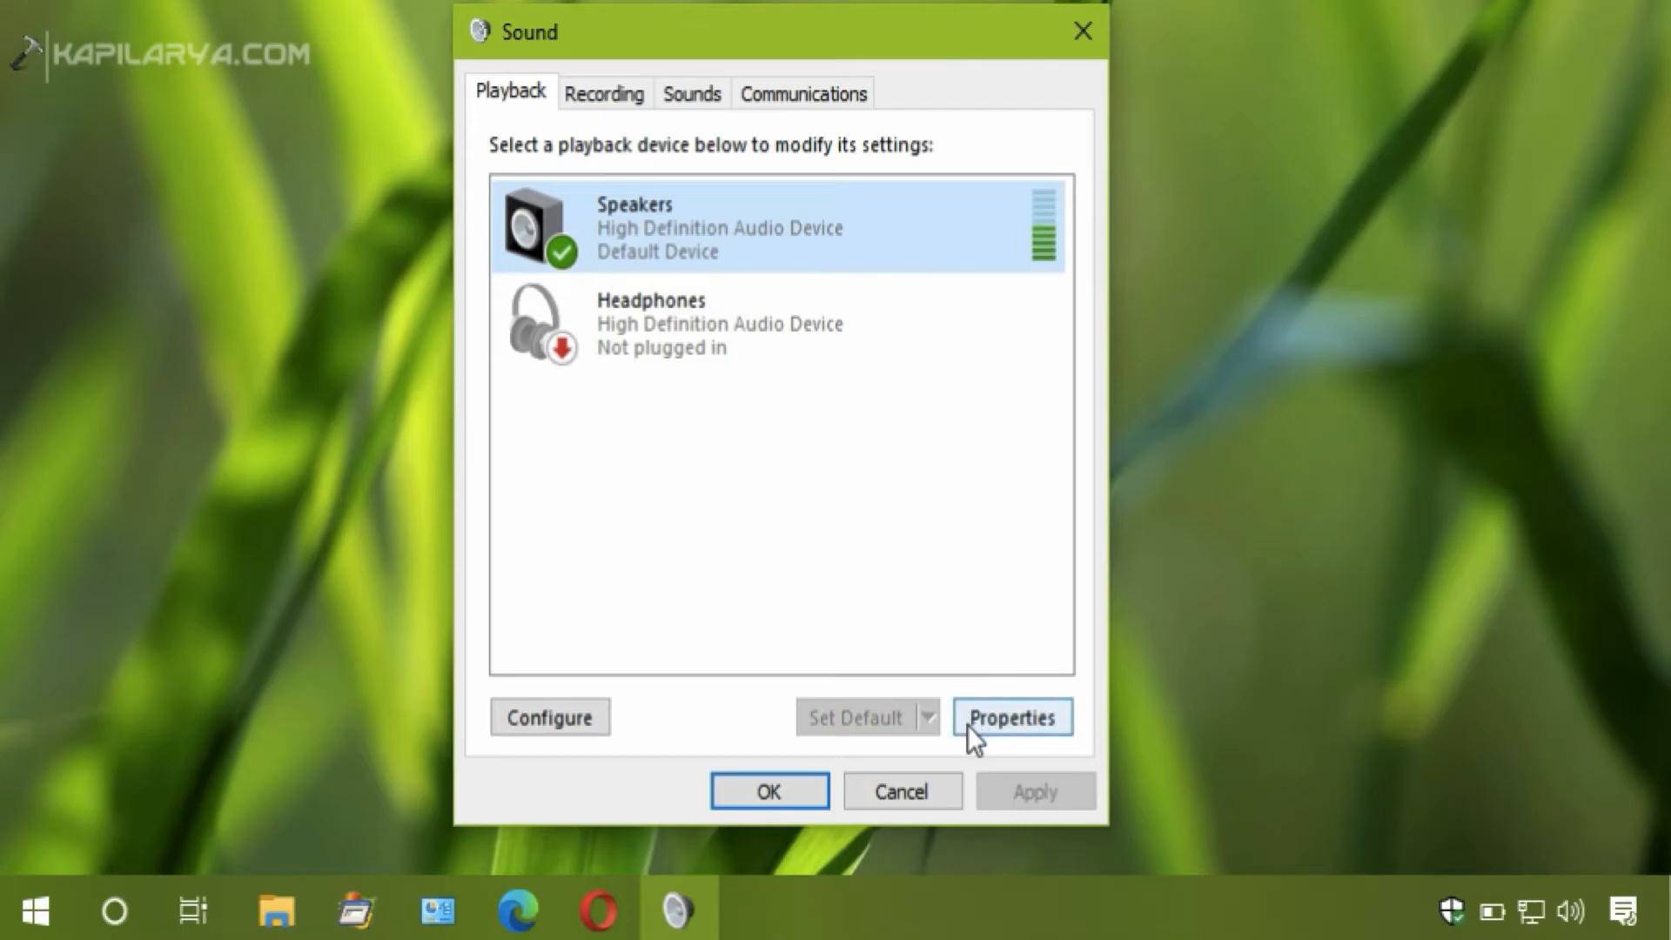
{"action": "left_click", "coordinate": [1011, 716]}
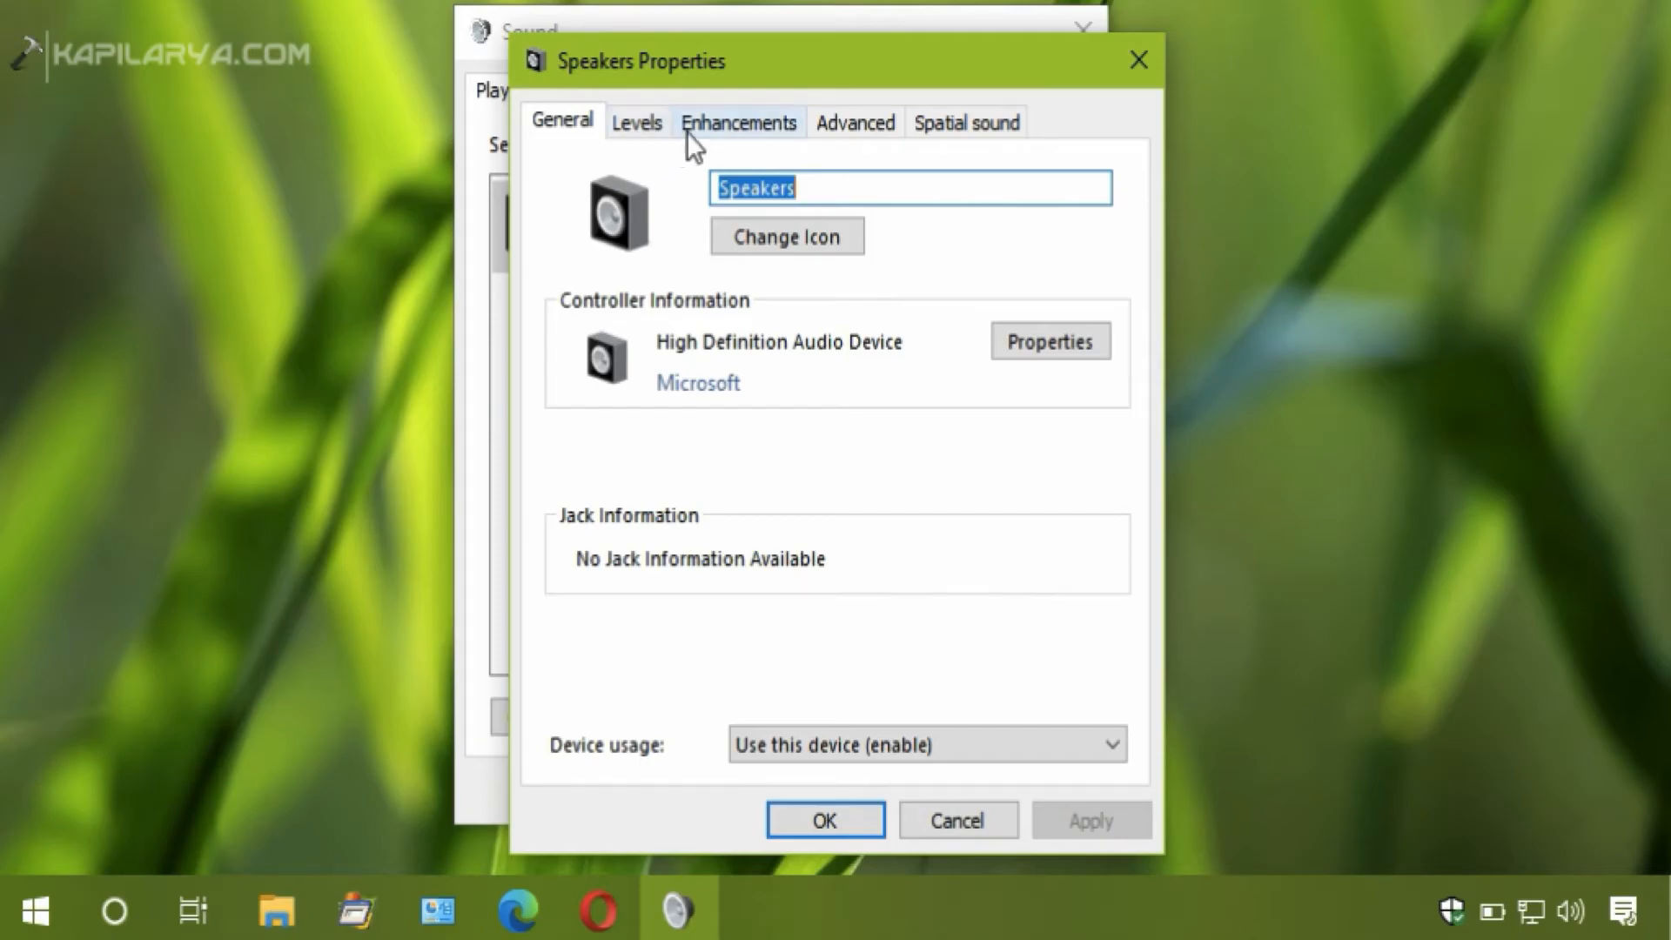
Step: Tick Disable all enhancements, save with OK, and select Windows Audio Device Graph Isolation in Task Manager
{"action": "left_click", "coordinate": [737, 122]}
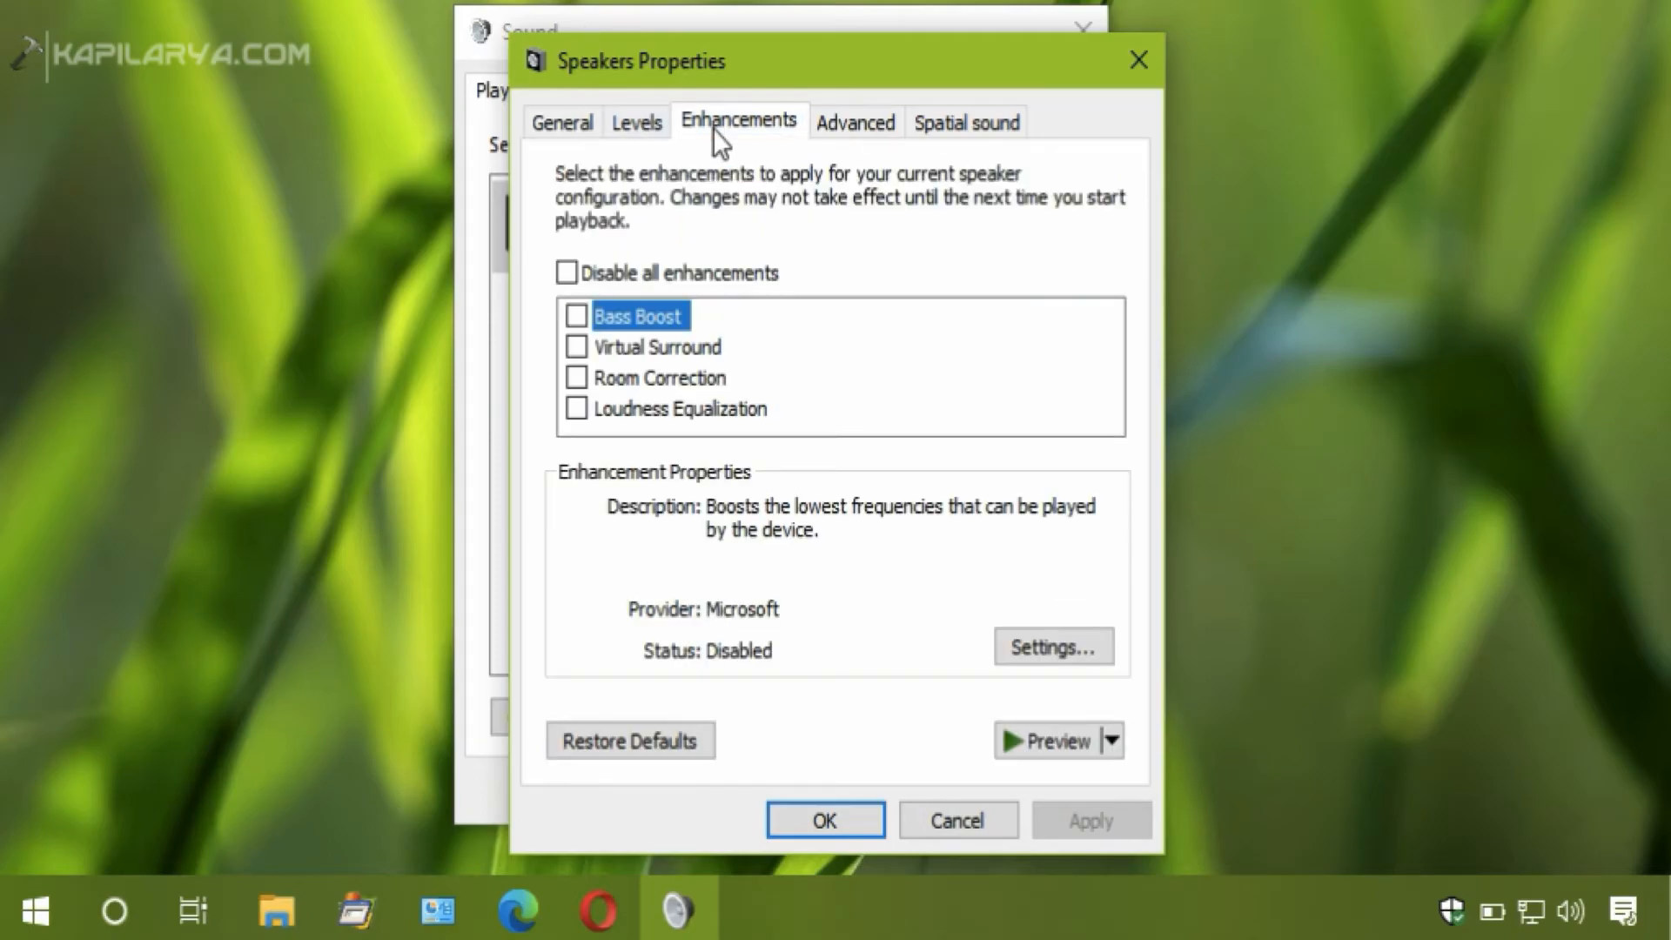
{"action": "left_click", "coordinate": [565, 272]}
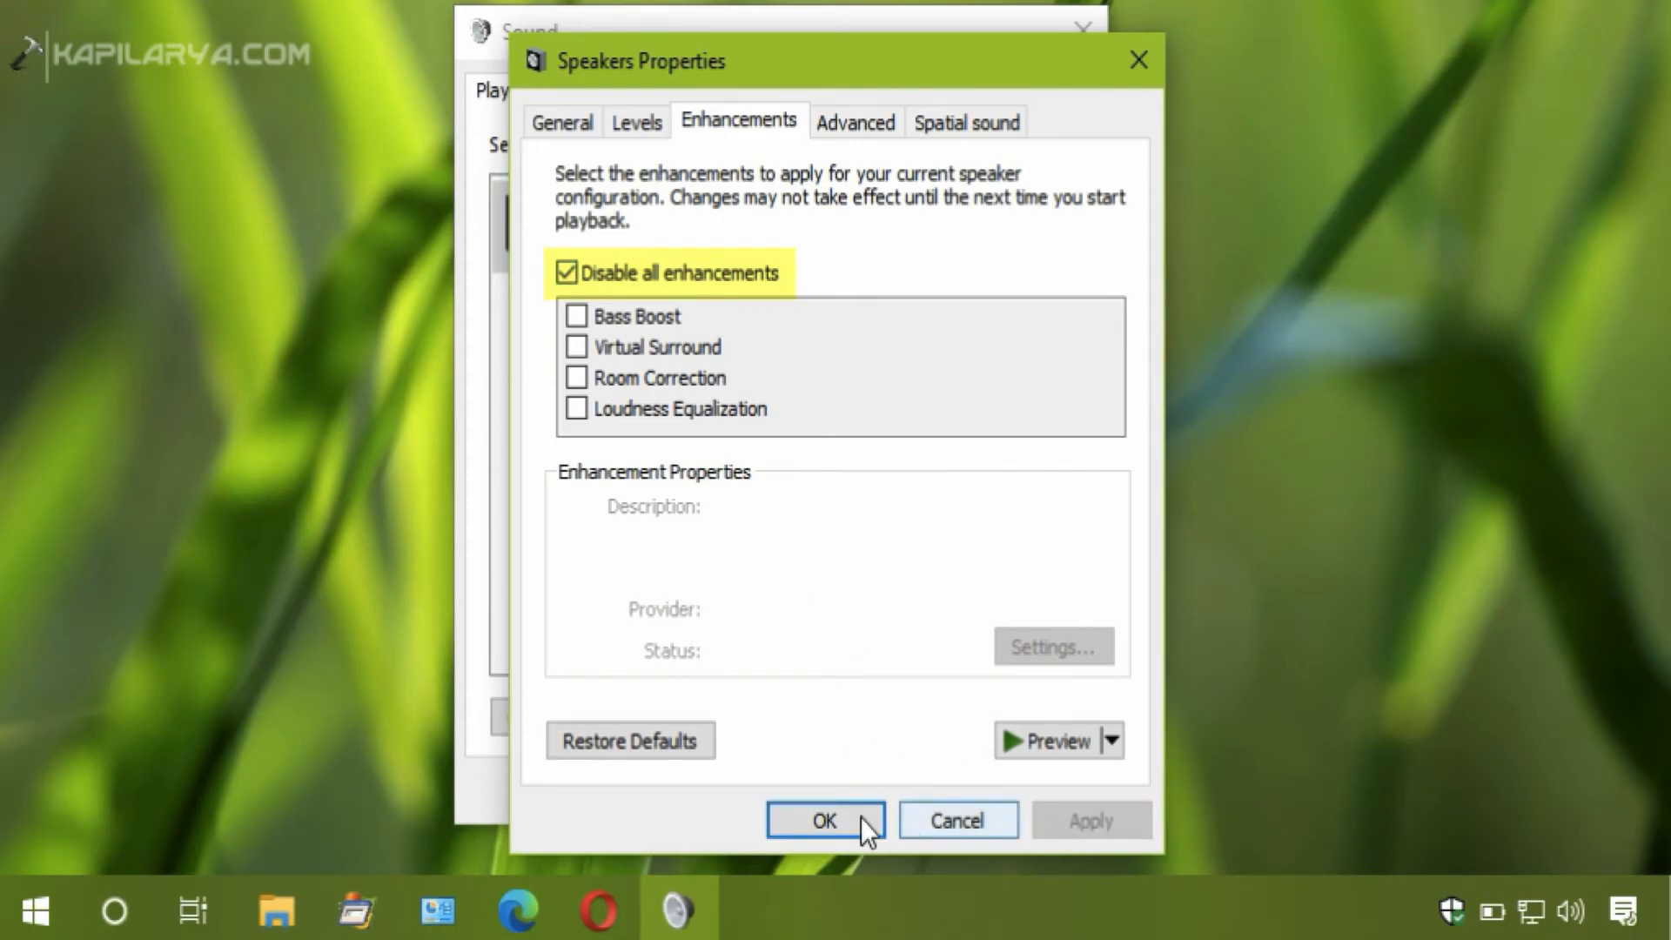
{"action": "left_click", "coordinate": [824, 821]}
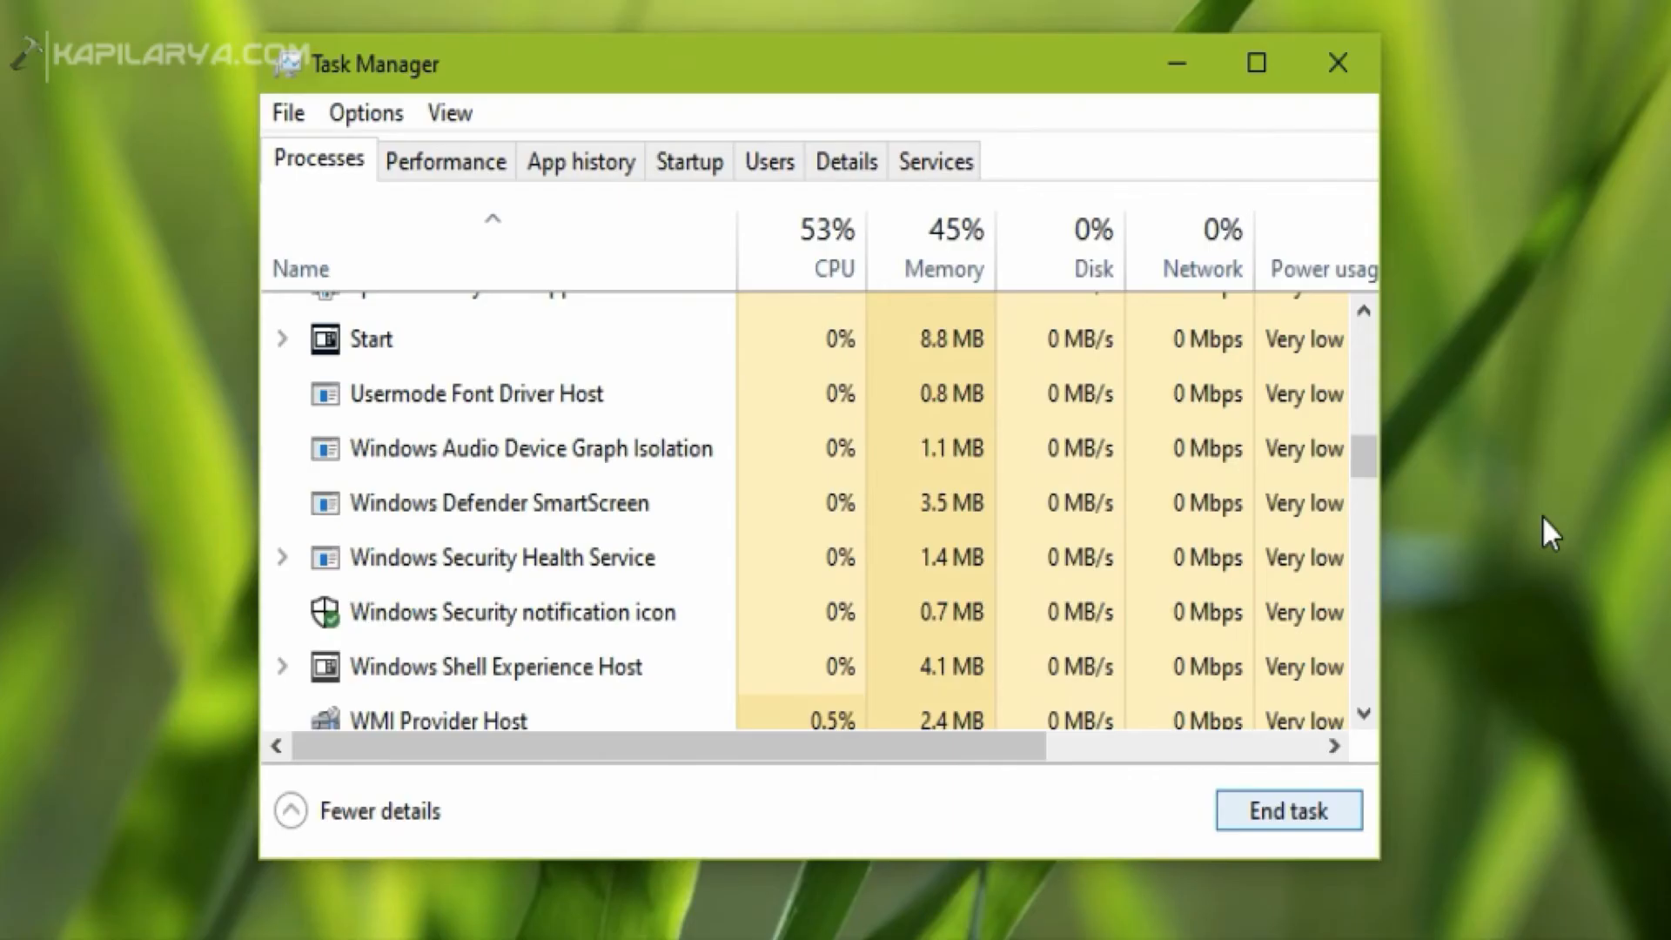
{"action": "left_click", "coordinate": [530, 448]}
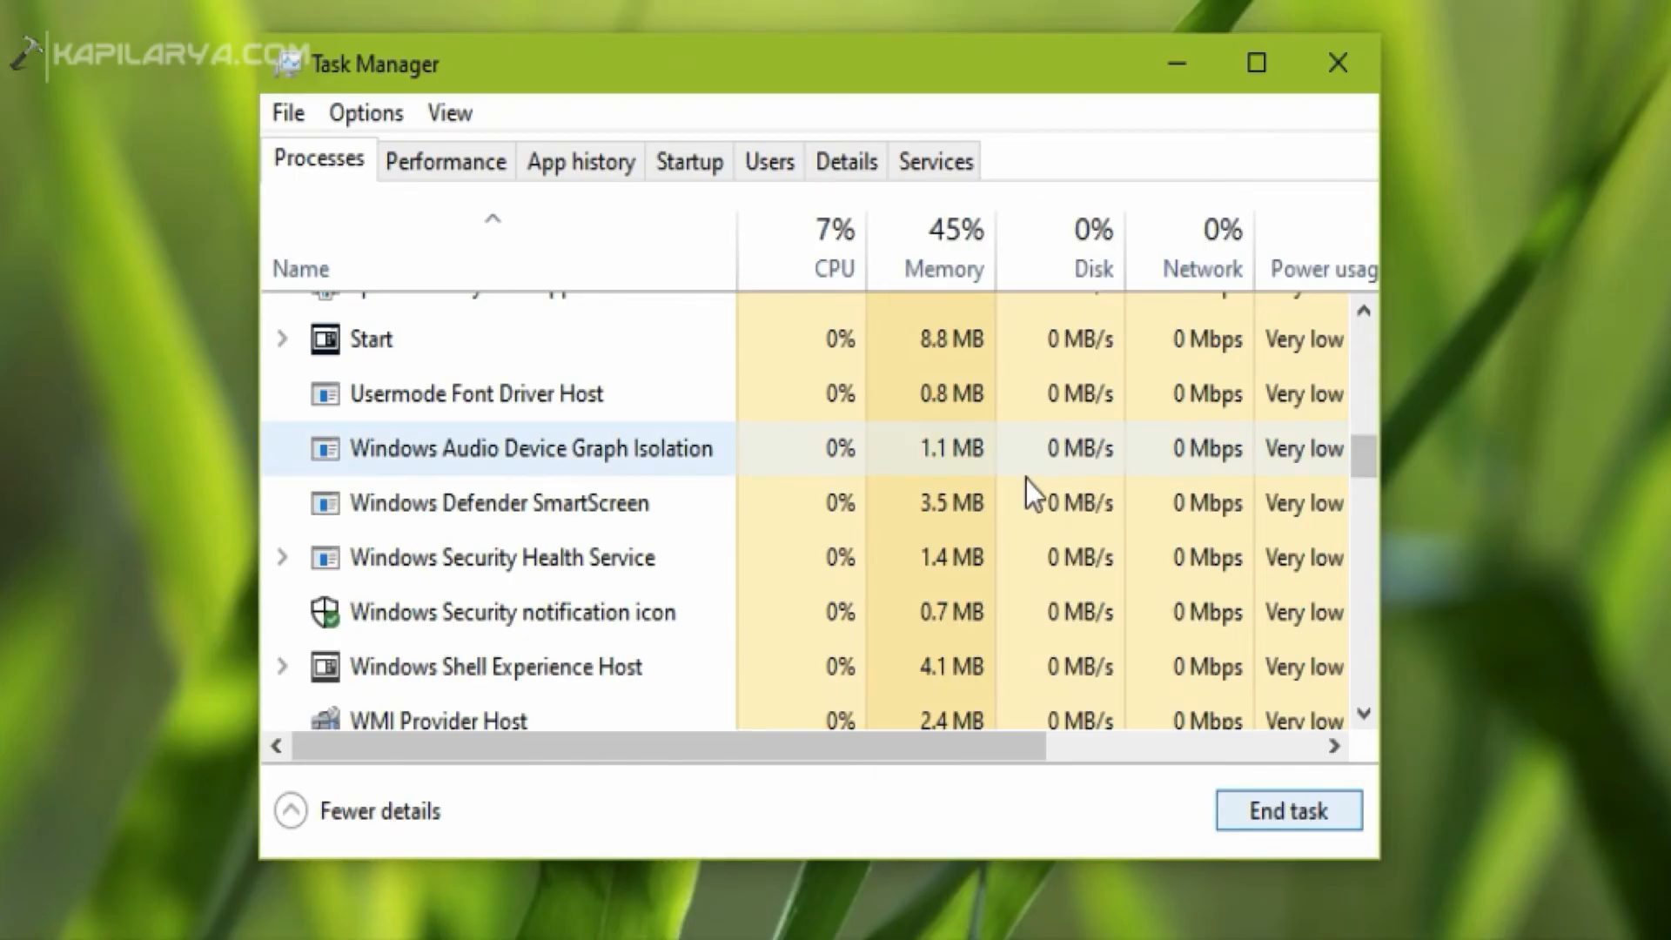